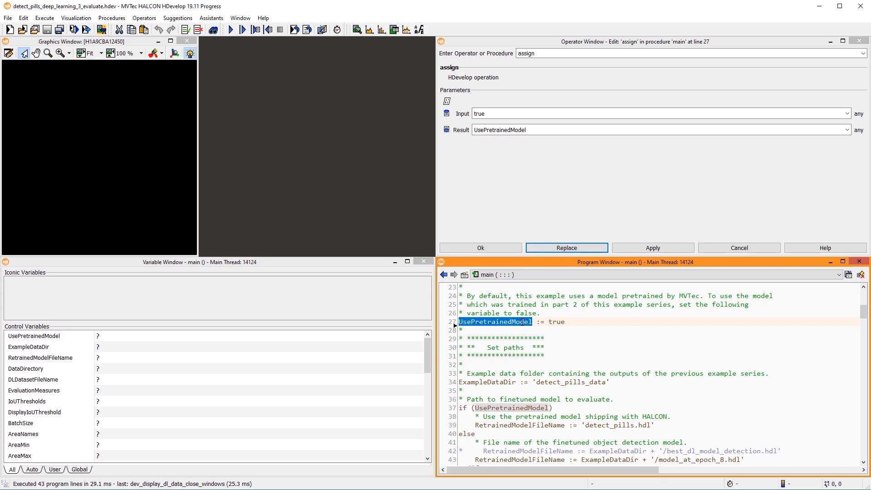
# Step: Change the UsePretrainedModel assignment on line 27 from true to 'false'
pyautogui.write('fals')
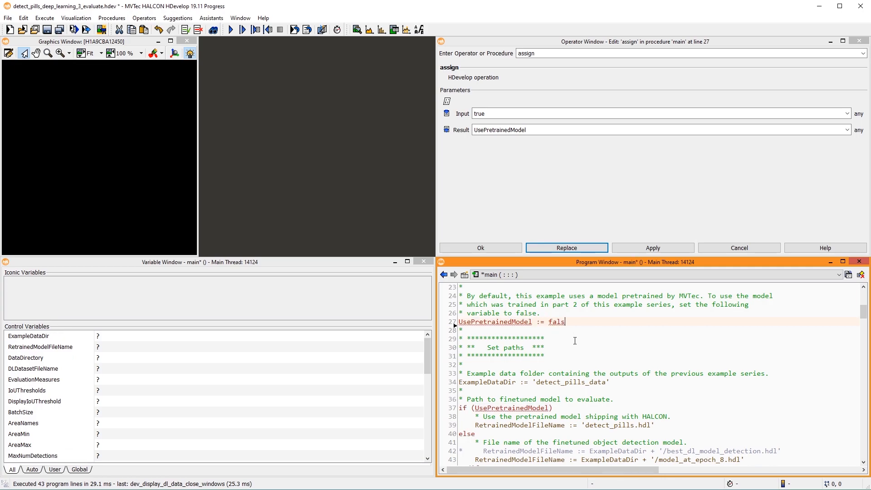
pyautogui.write('e')
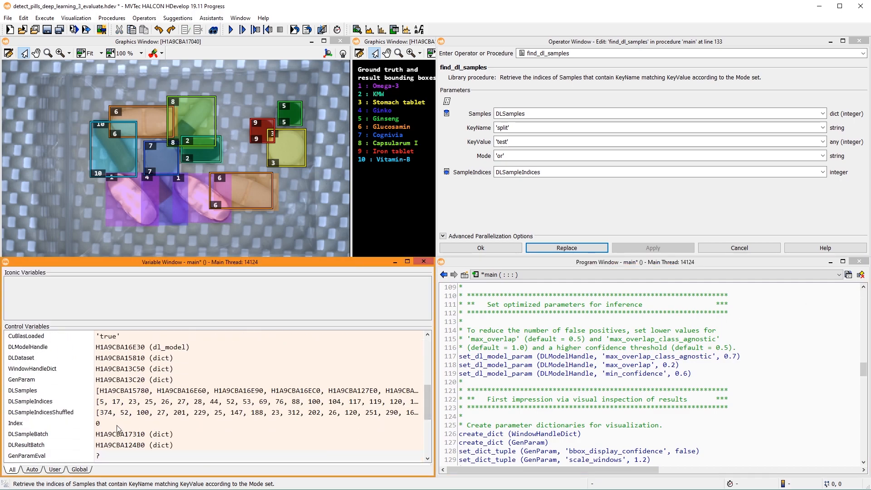
# Step: Inspect the DLResultBatch handle and expand its bbox_confidence entry with the nine confidence values
pyautogui.doubleClick(28, 445)
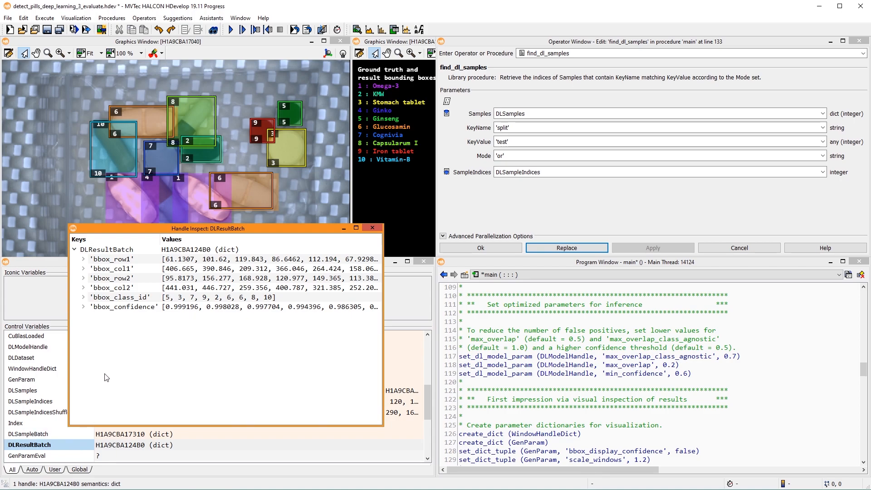
pyautogui.click(82, 306)
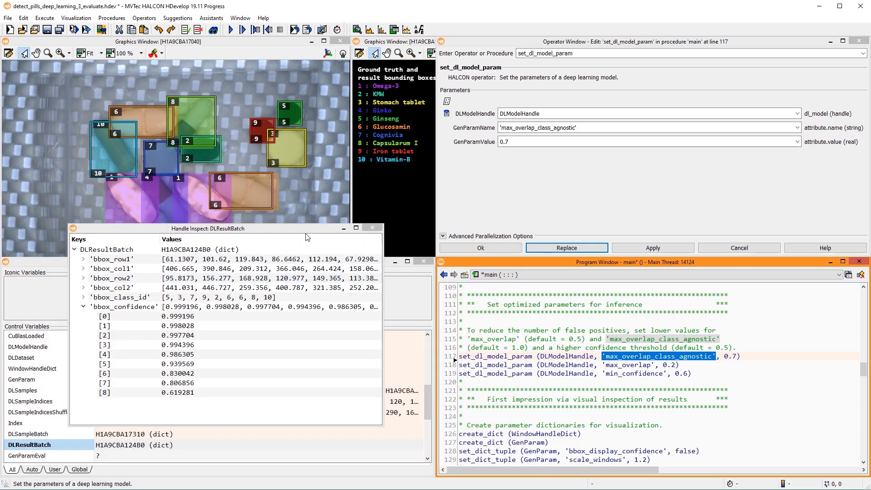
# Step: Step through the display loop and confirm the evaluate_dl_model call at line 181 on the 'test' split
pyautogui.click(243, 29)
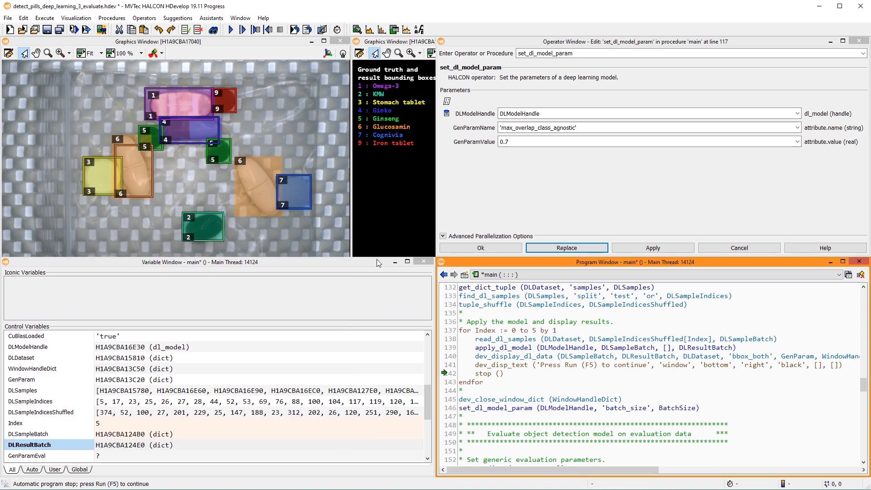
pyautogui.scroll(-3)
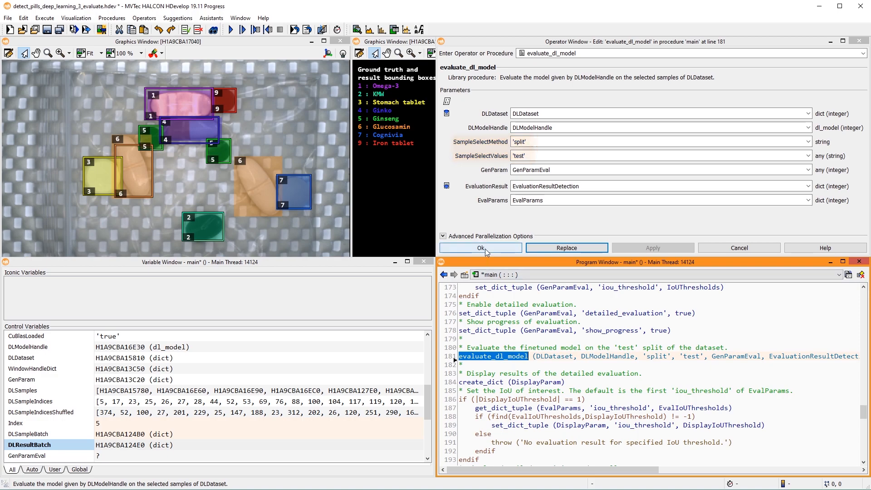
pyautogui.click(479, 248)
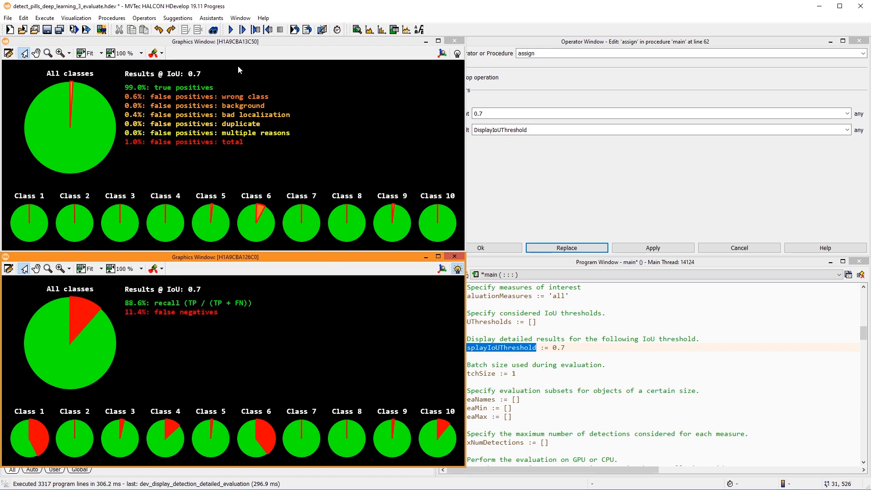
pyautogui.click(380, 49)
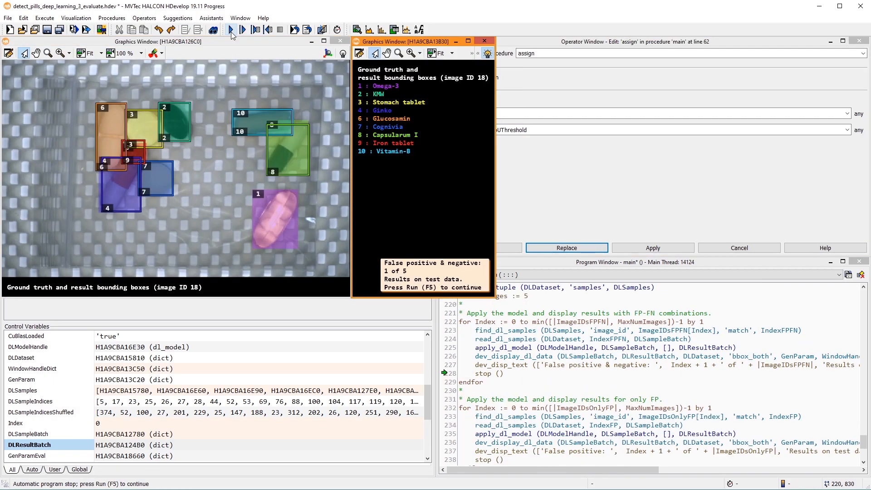
# Step: Advance to the fourth flagged test image (image ID 202) with its ground-truth and result boxes
pyautogui.press('F5')
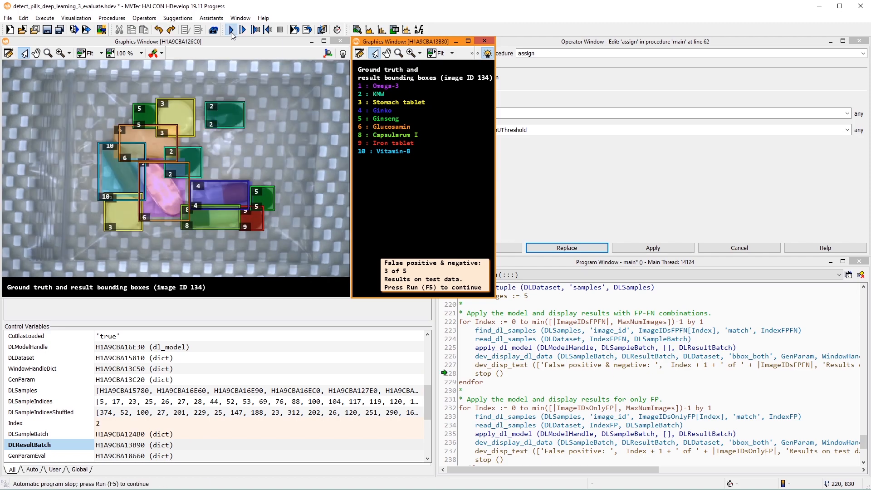
pyautogui.click(343, 44)
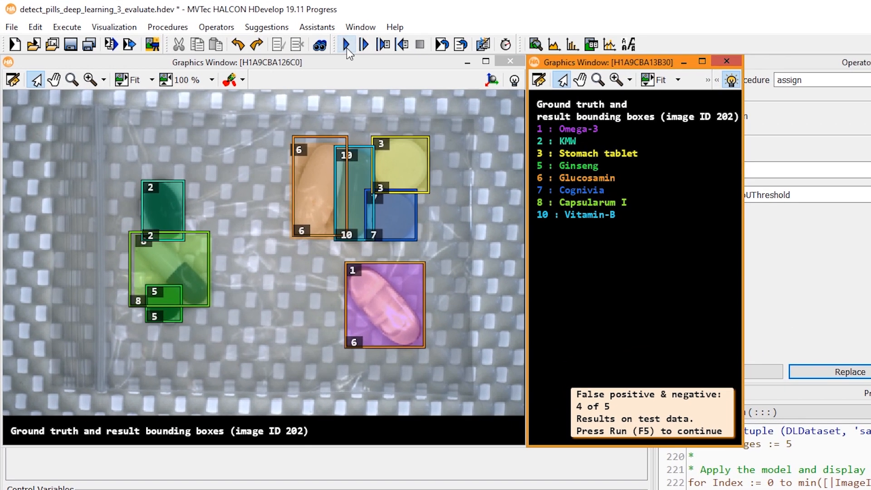